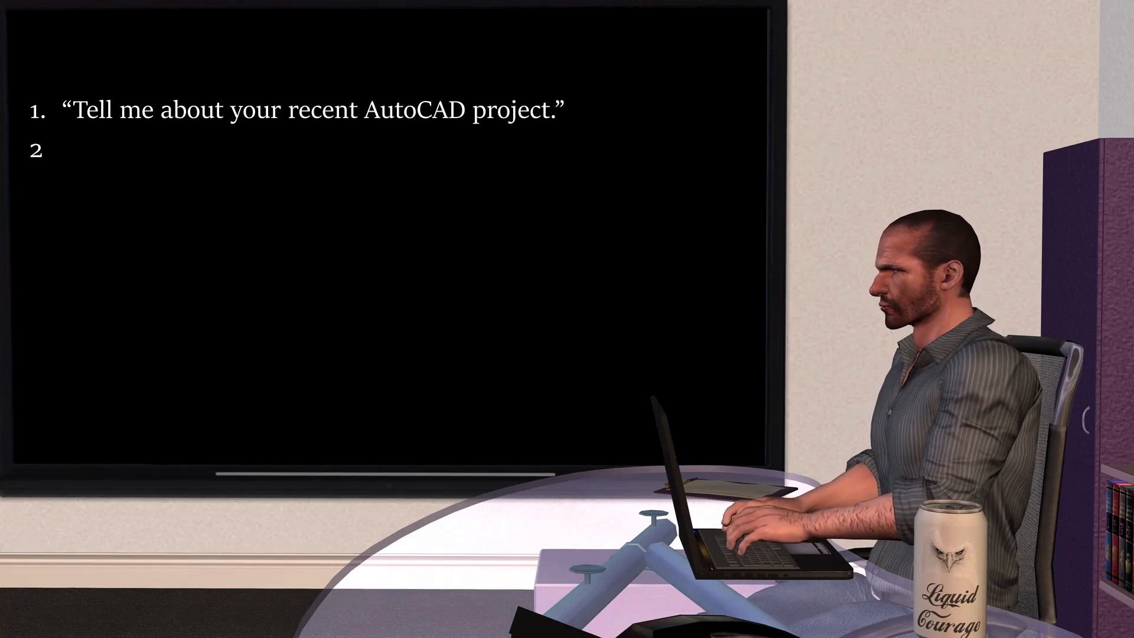
{"action": "type", "text": "\"How do you manage layers in a large f\""}
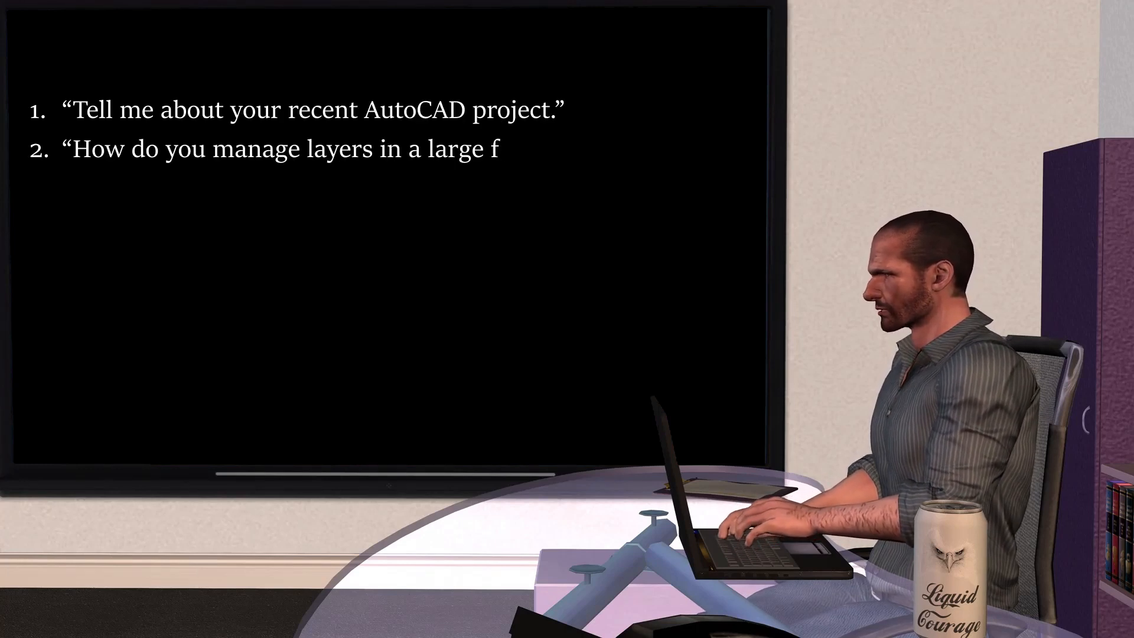